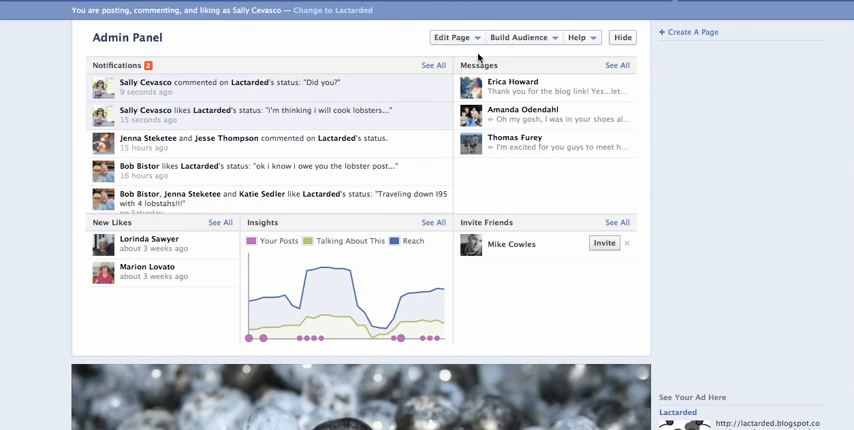
pyautogui.moveTo(476, 56)
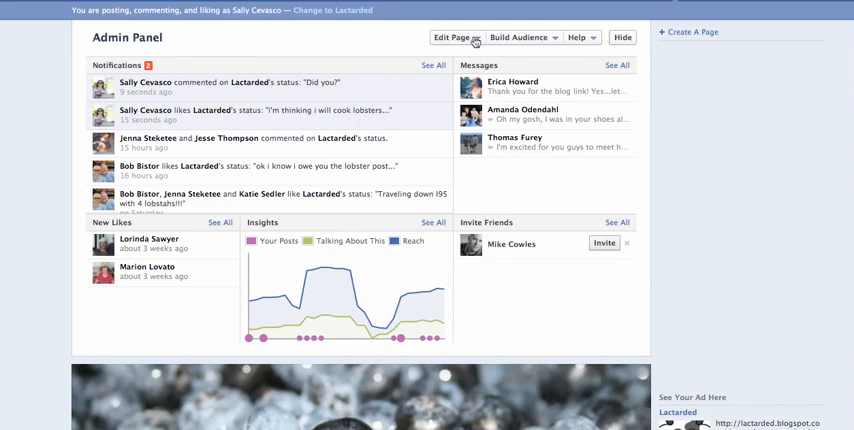
# Go to the Lactarded page's Manage Permissions settings from the Admin Panel.
pyautogui.click(452, 36)
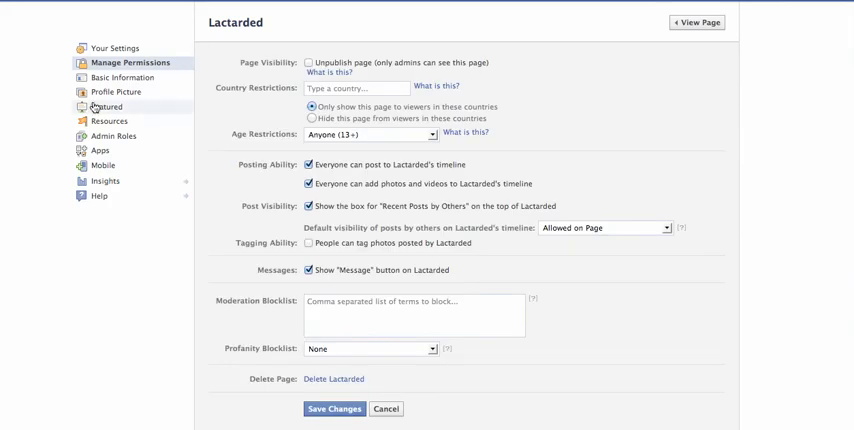
pyautogui.moveTo(144, 140)
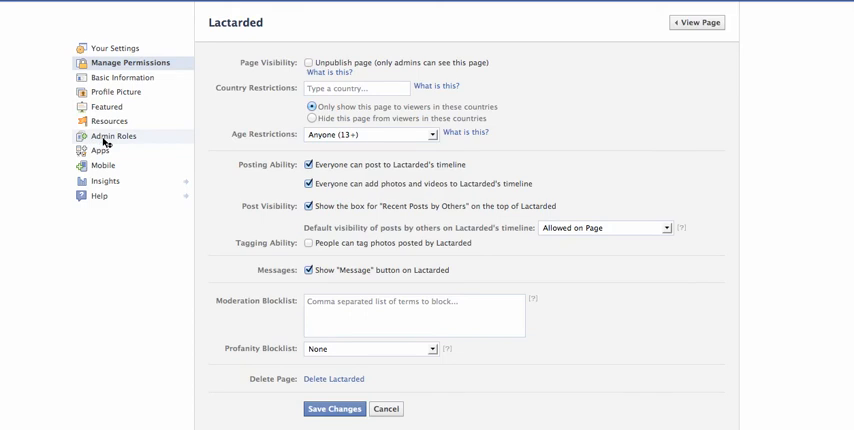
# In Admin Roles, begin a new admin entry named 'jen', then cancel it unsaved.
pyautogui.click(110, 136)
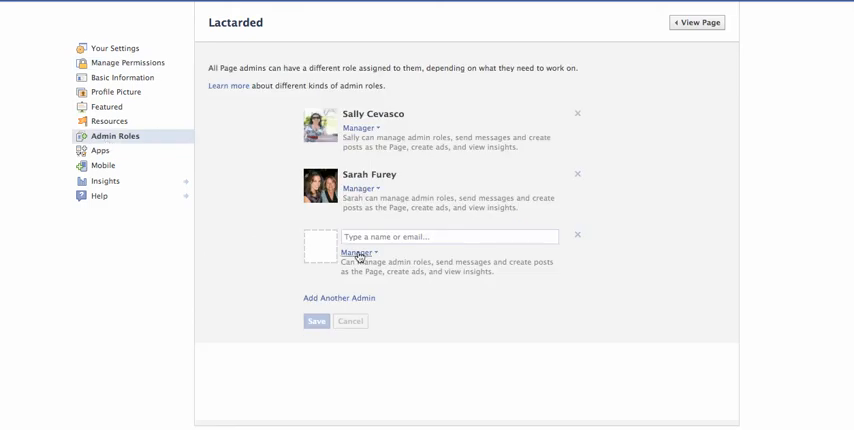
pyautogui.click(448, 236)
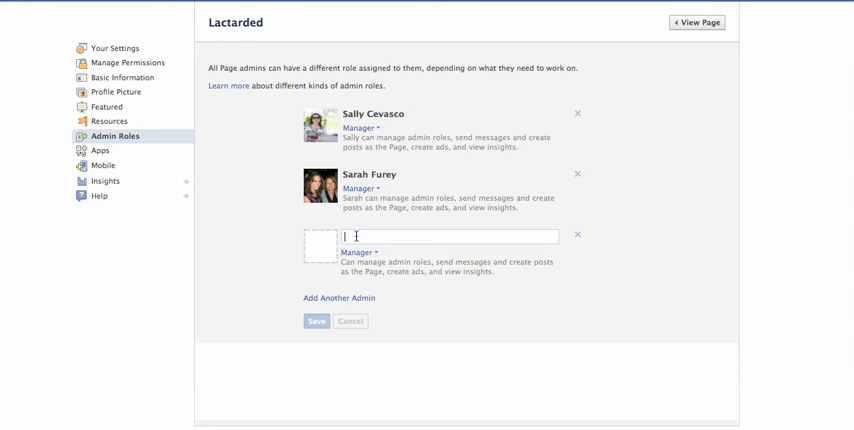
pyautogui.write('jen')
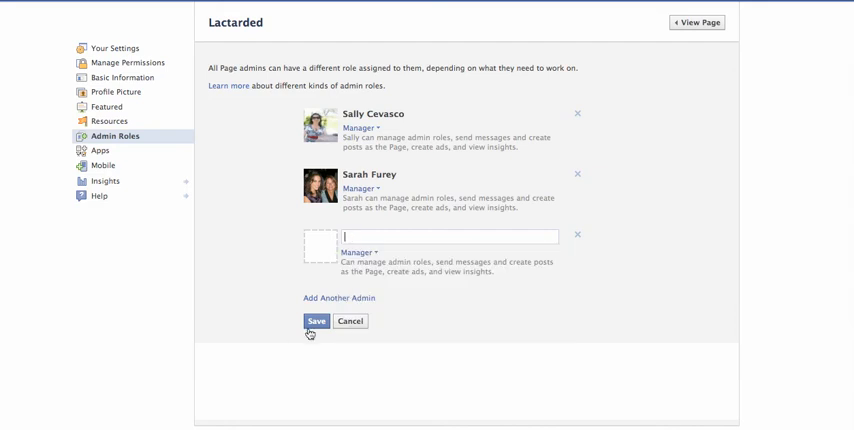
pyautogui.moveTo(304, 334)
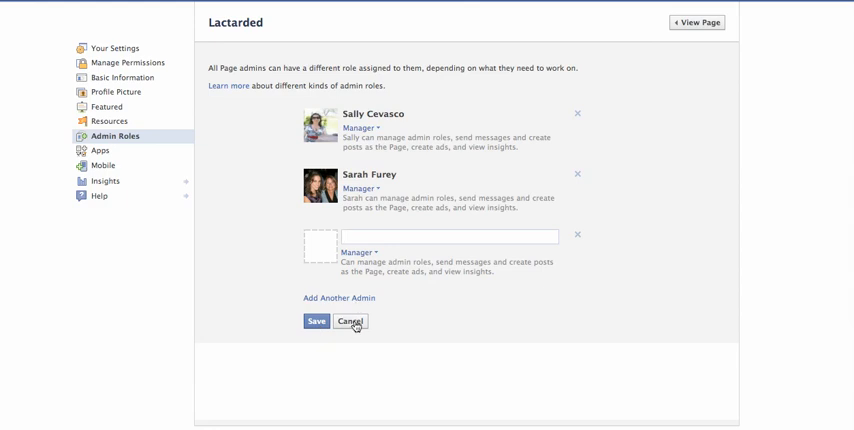
pyautogui.click(348, 320)
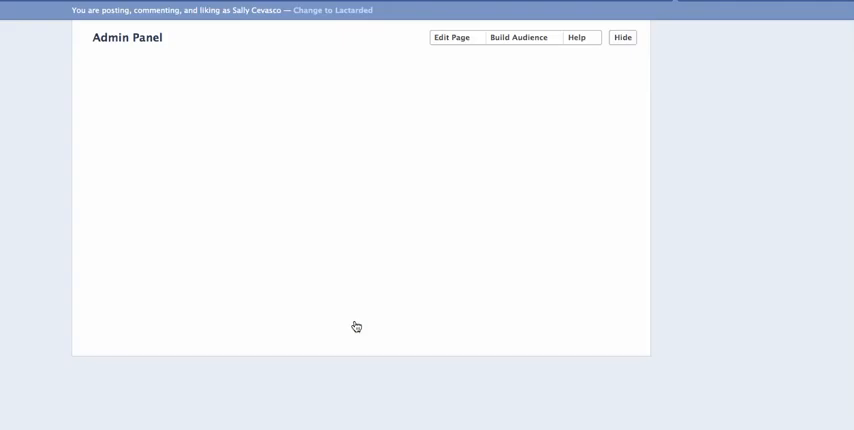